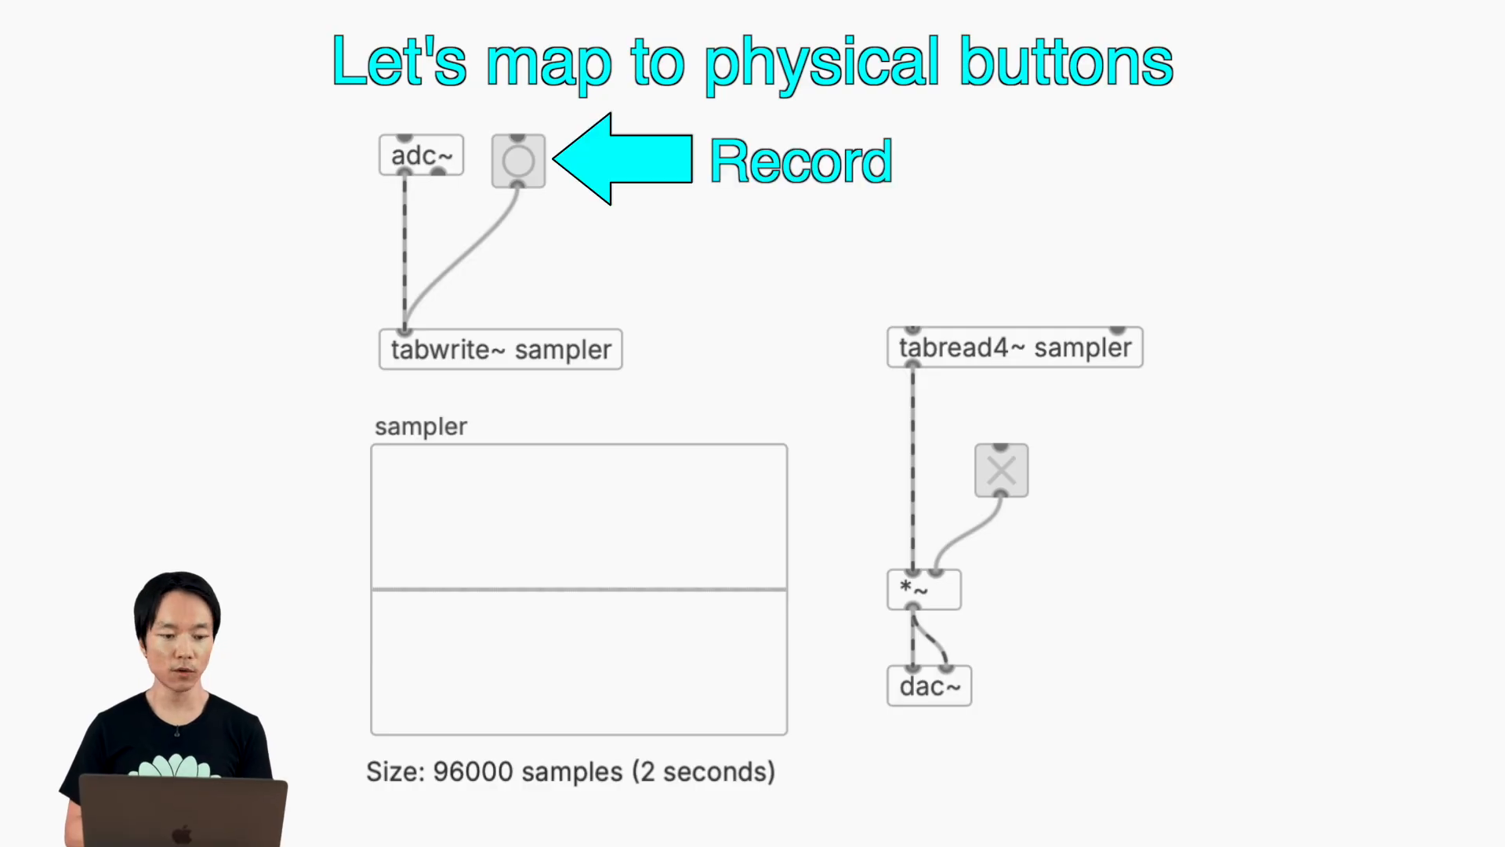
Open plugdata's main hamburger menu to reach the Compile... option.
left_click(187, 32)
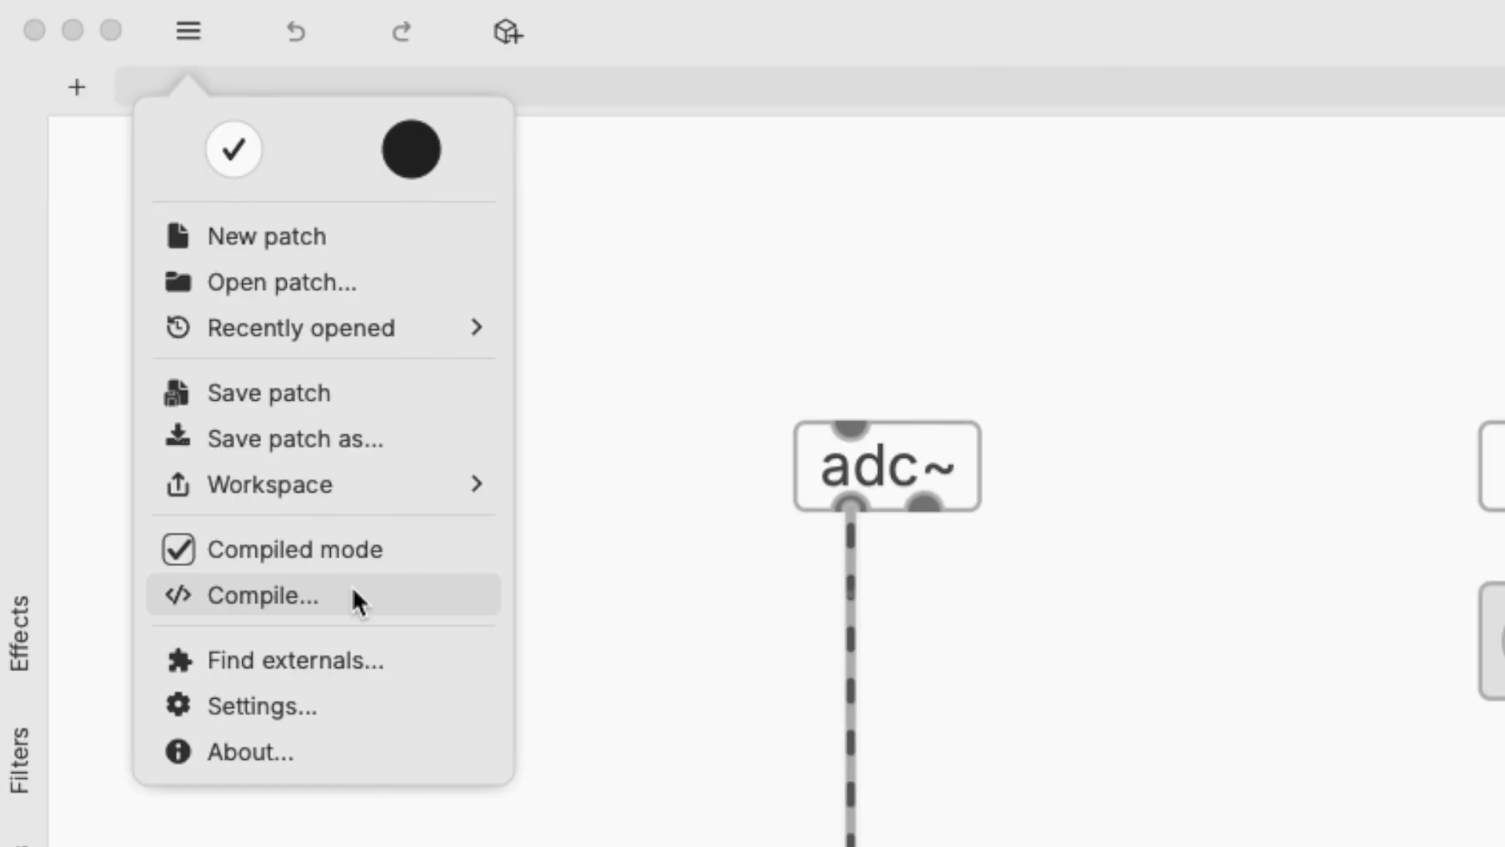
Compile for Electro-Smith Daisy with target board Pod and flash the sampler patch.
left_click(264, 596)
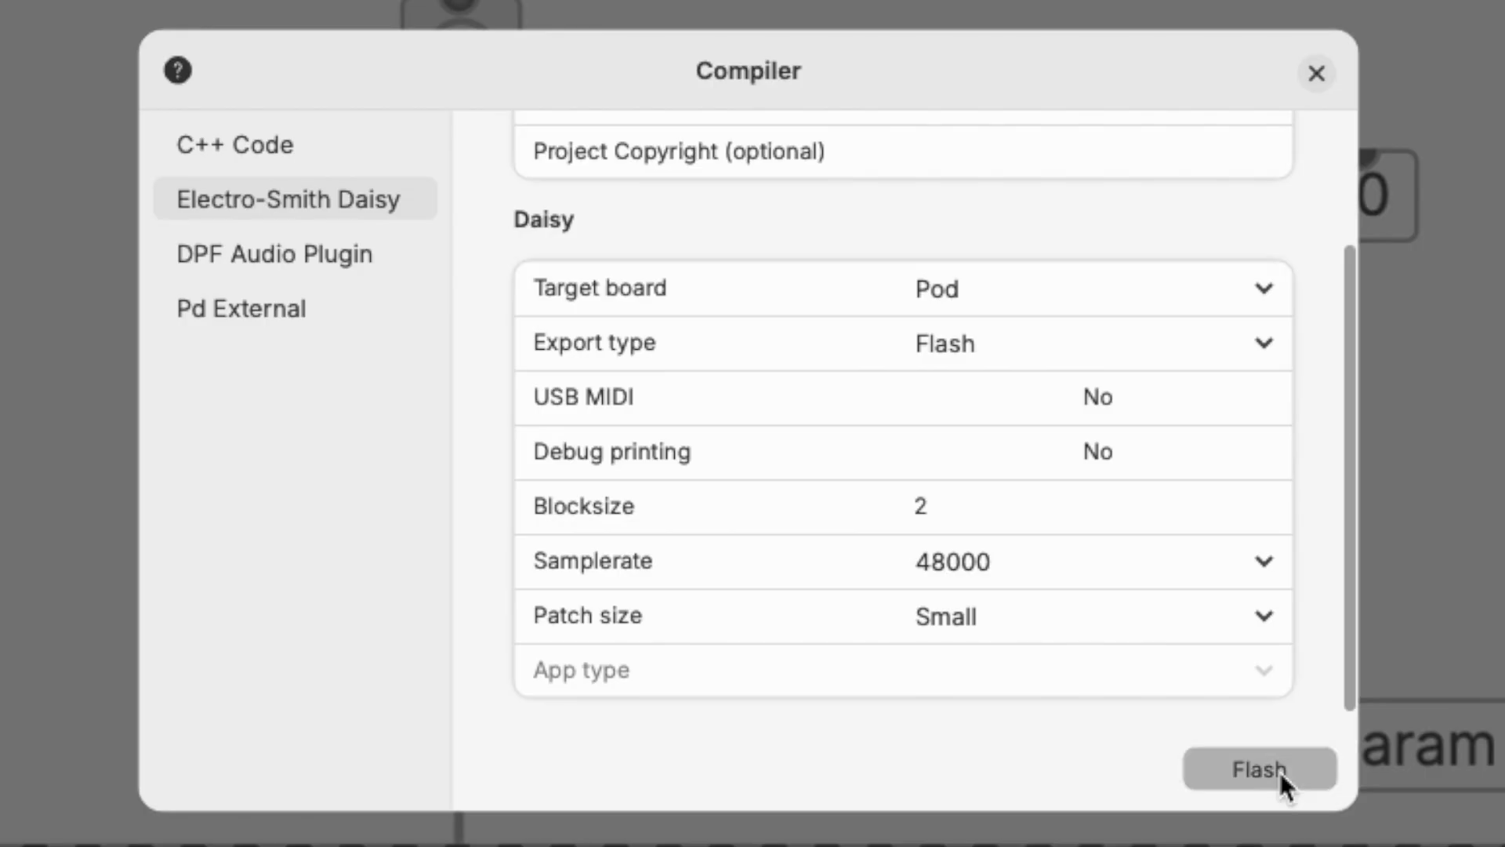
left_click(1260, 768)
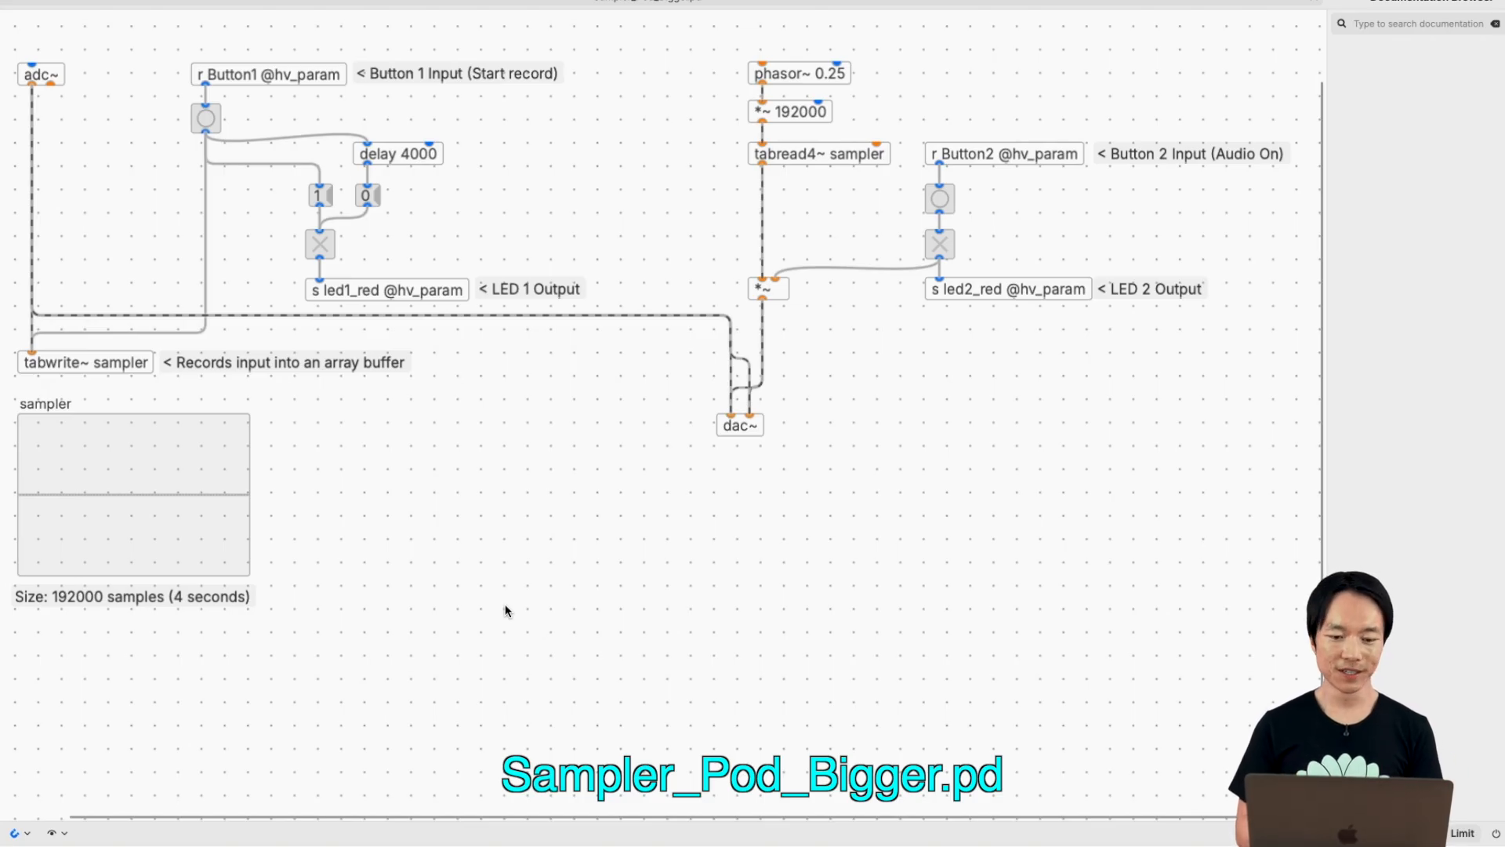
Open the Daisy Compiler dialog for Sampler_Pod_Bigger.pd.
left_click(132, 494)
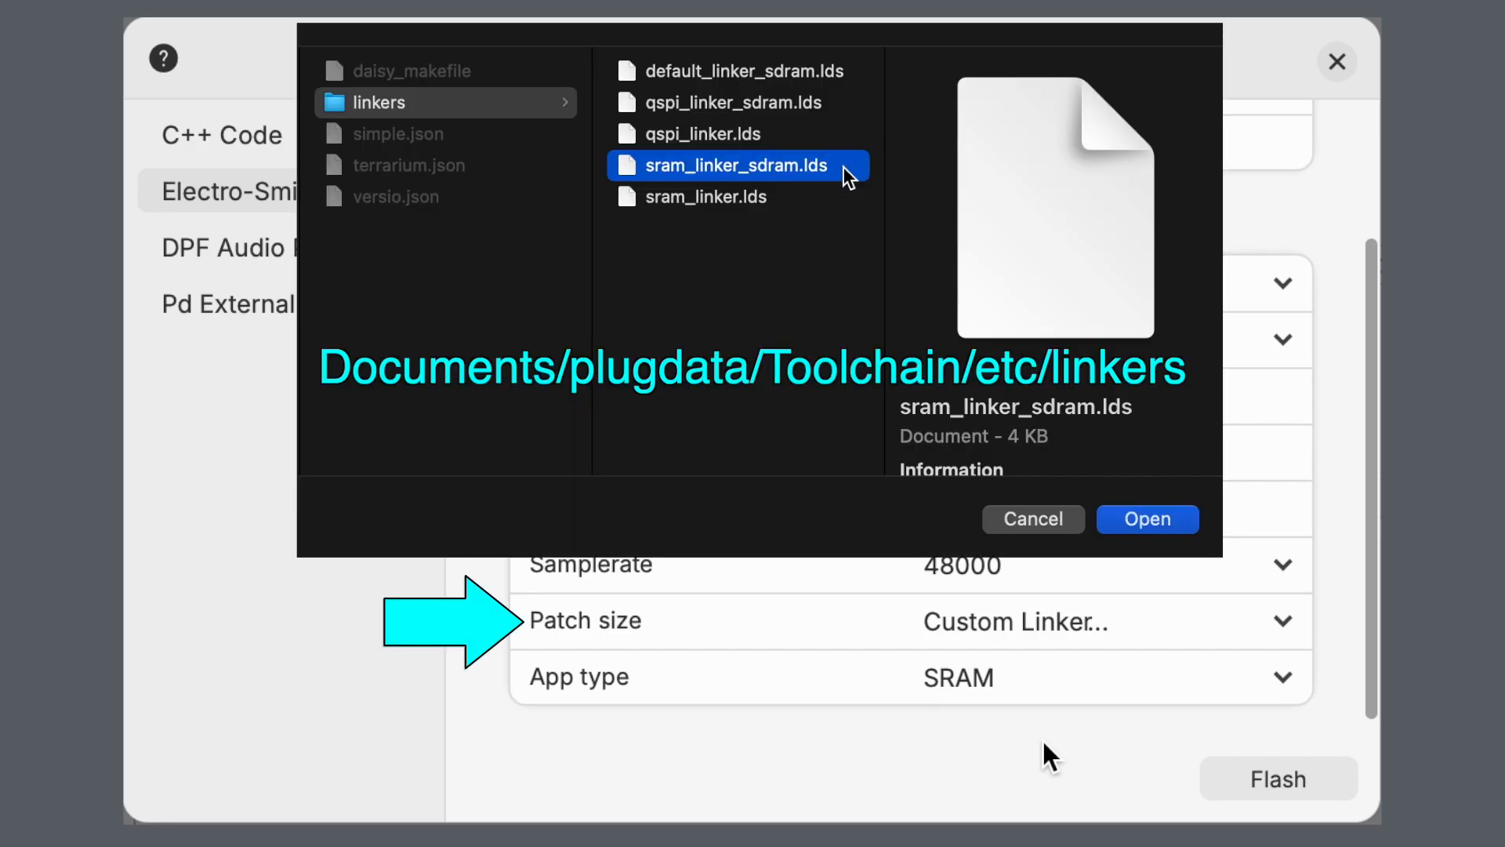
Select sram_linker_sdram.lds with App type SRAM and custom JSON board, then flash it.
left_click(1146, 519)
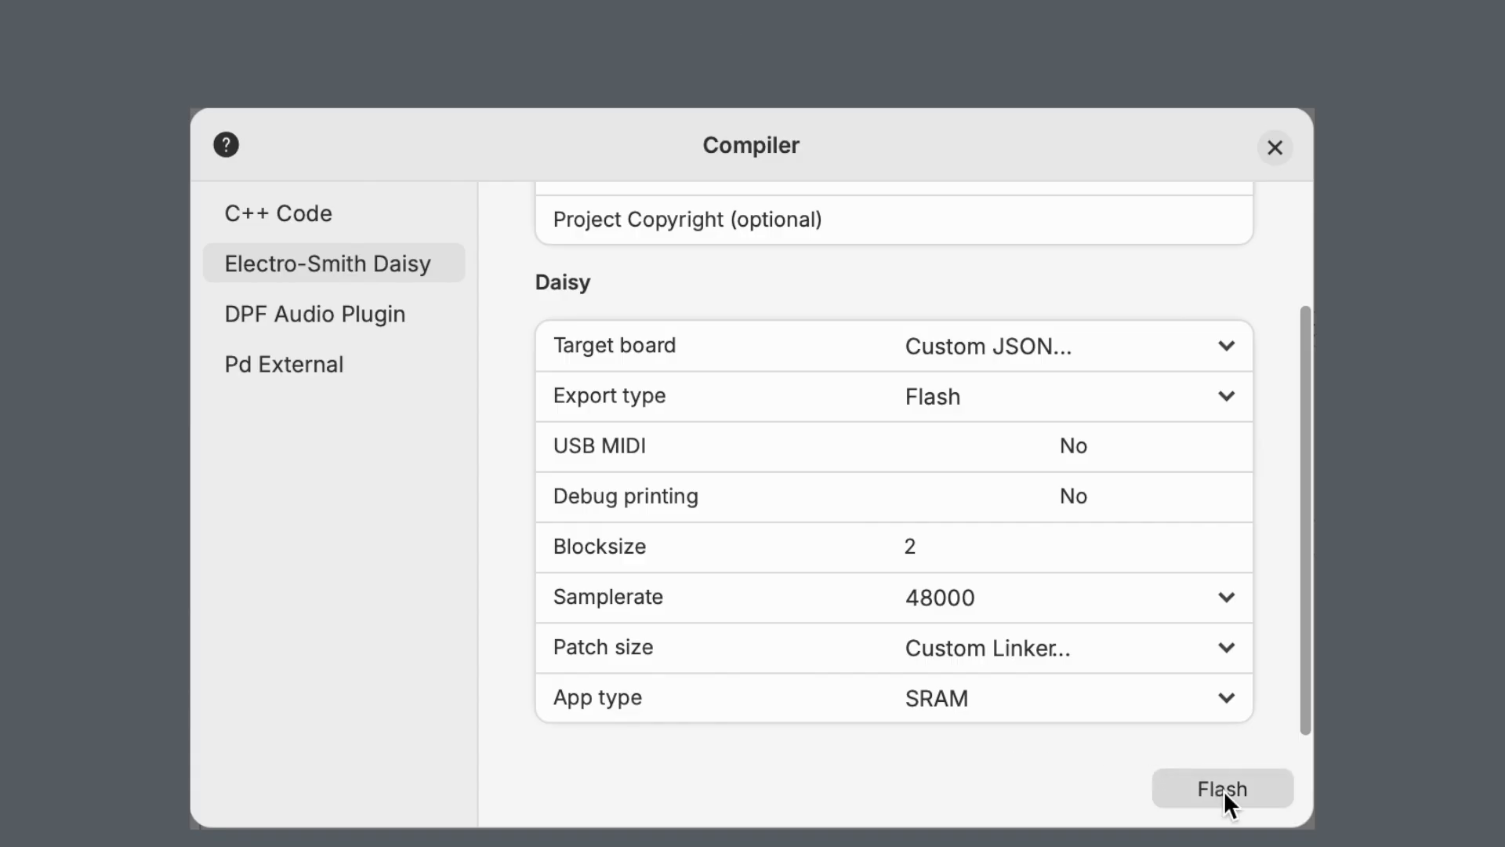
left_click(1221, 788)
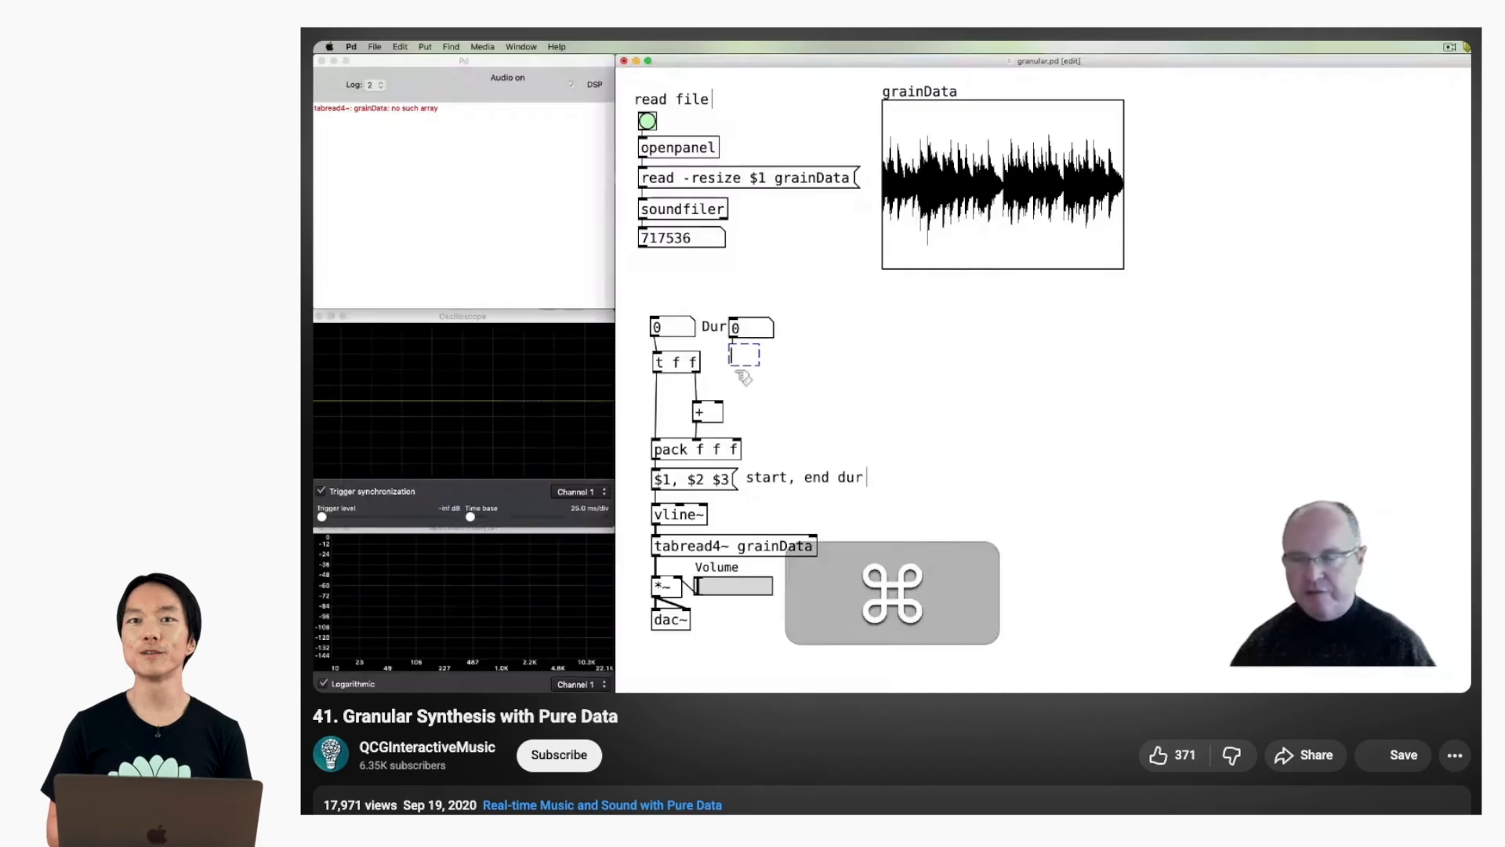
Add a '* 44.1' object beside the grain duration number box.
type("*")
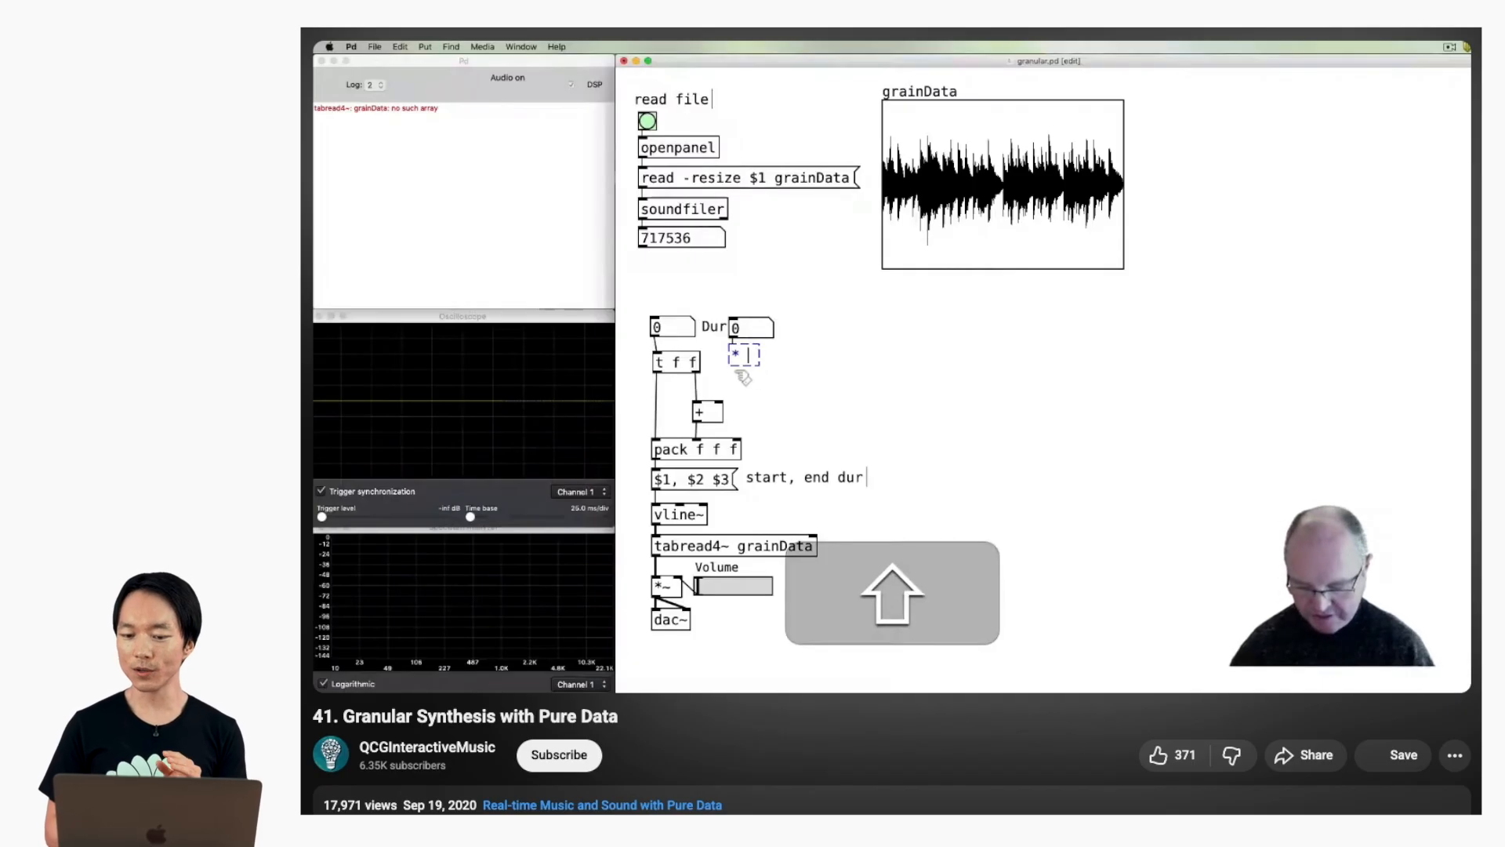
type("44.1")
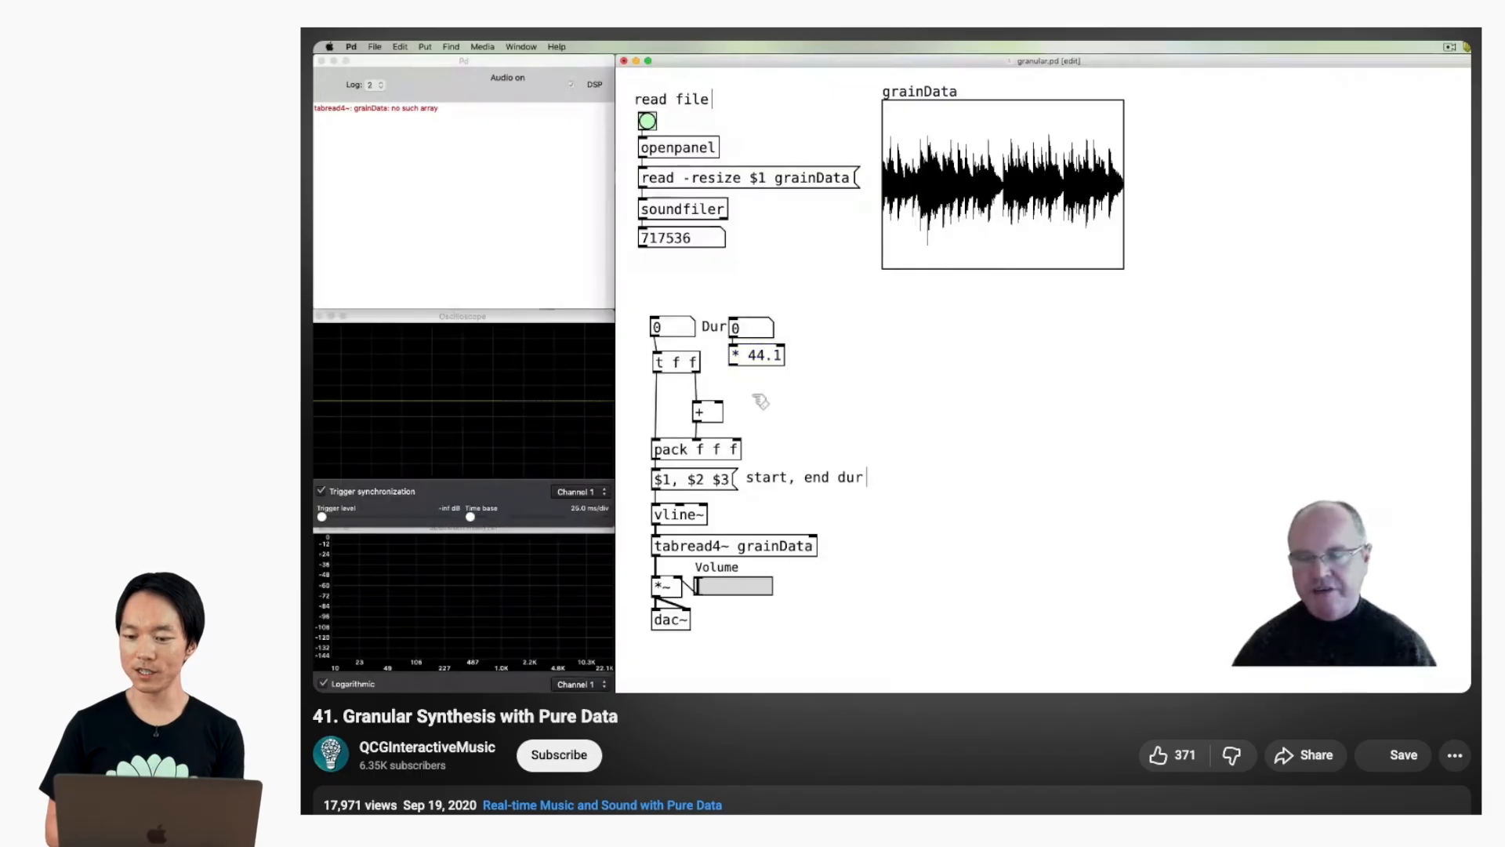
mouse_move(783, 370)
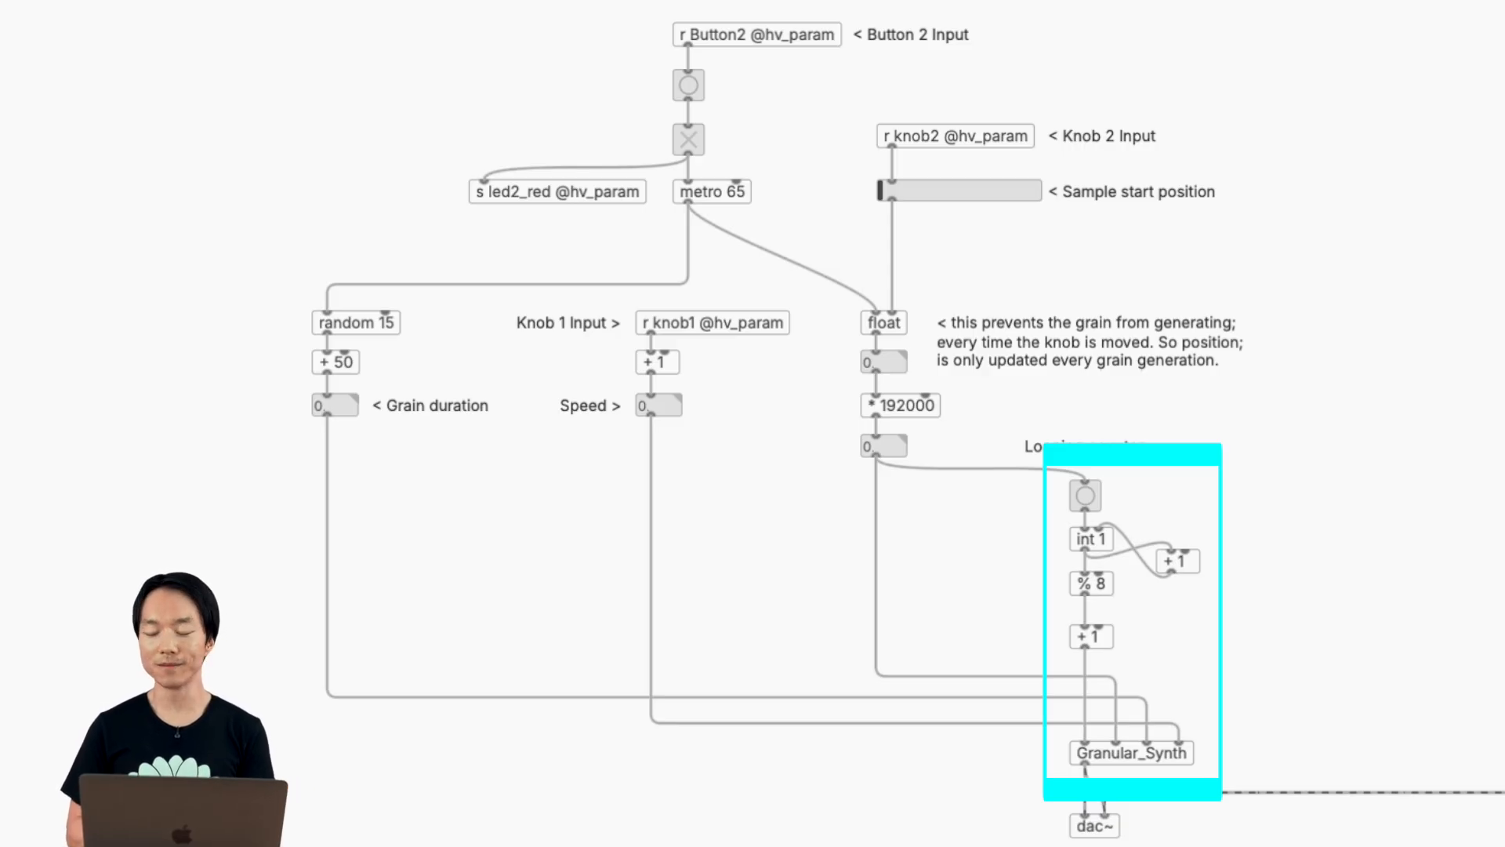
Open the Grain subpatch showing start, duration and speed inlets feeding tabread4~ and the envelope.
double_click(1130, 753)
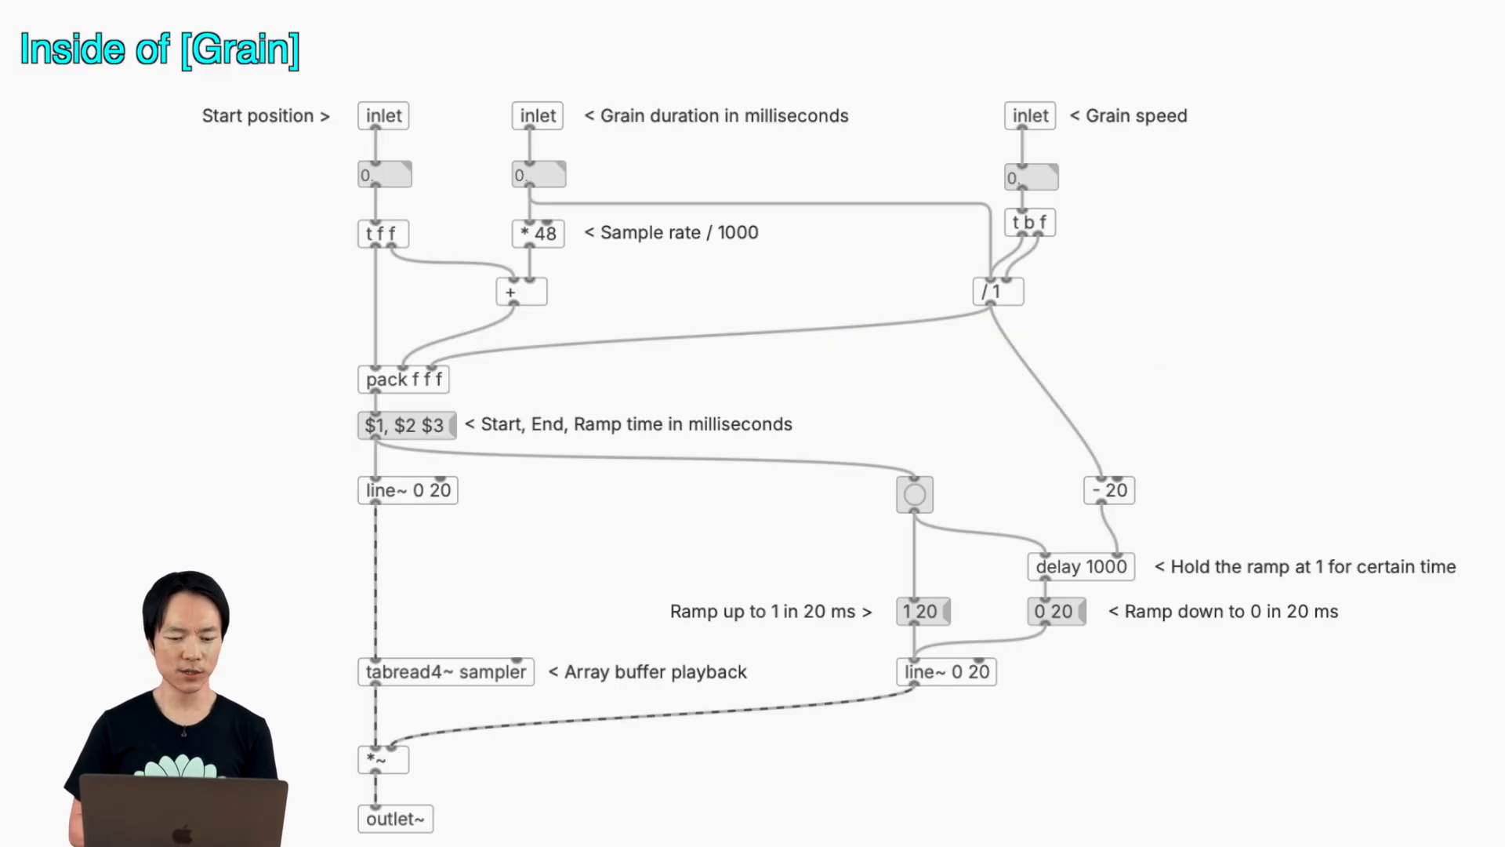